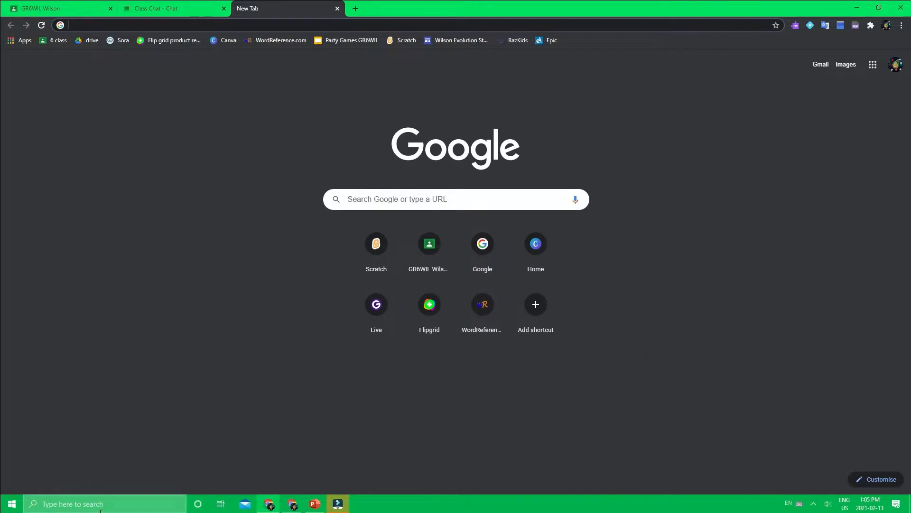
Step: Search 'paint' from the Start menu and launch Paint 3D
text(p)
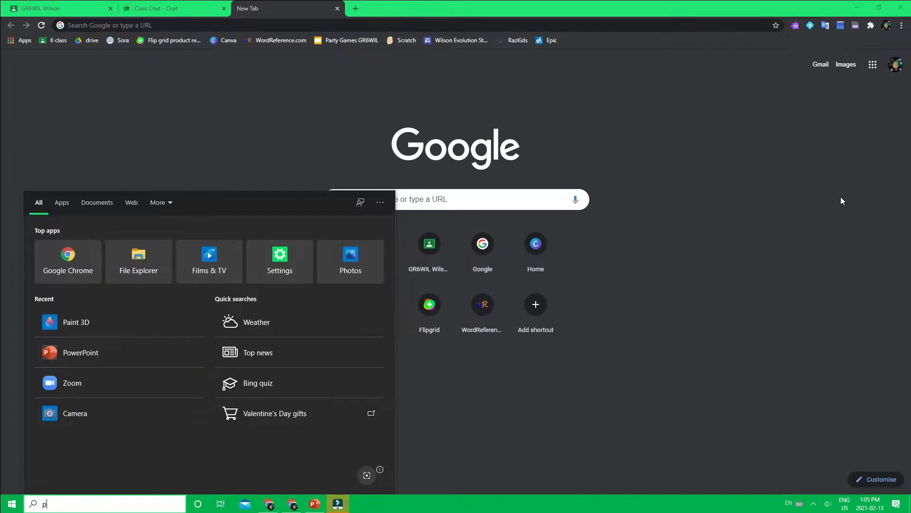
text(aint)
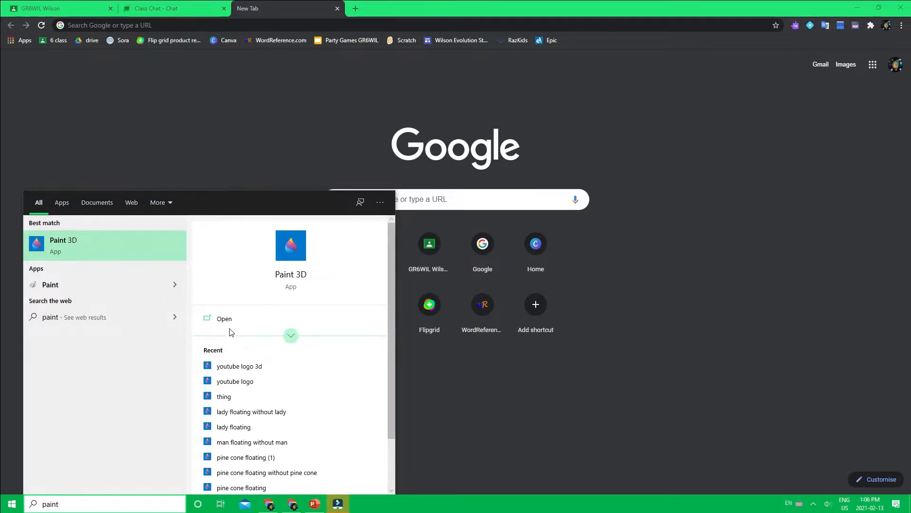
click(224, 319)
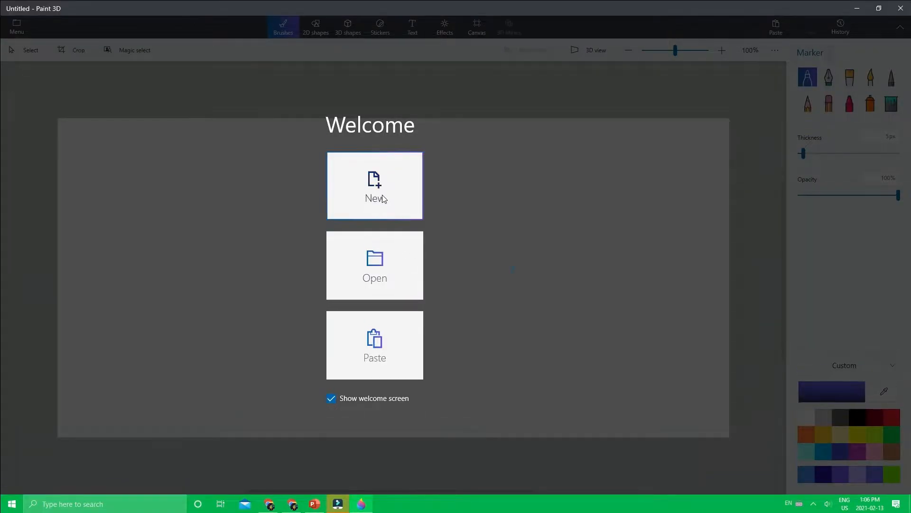
Step: Start a blank canvas and open the 'Garage band logo' image from Downloads
click(374, 265)
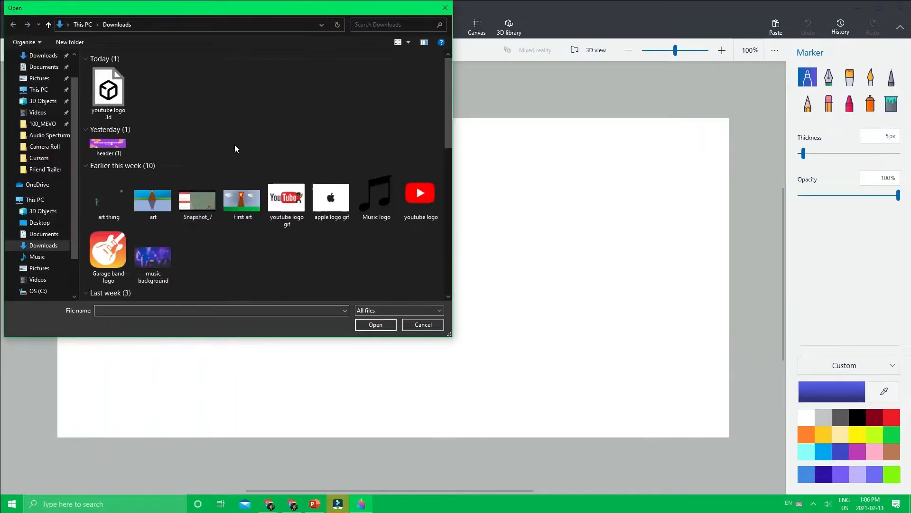
click(331, 197)
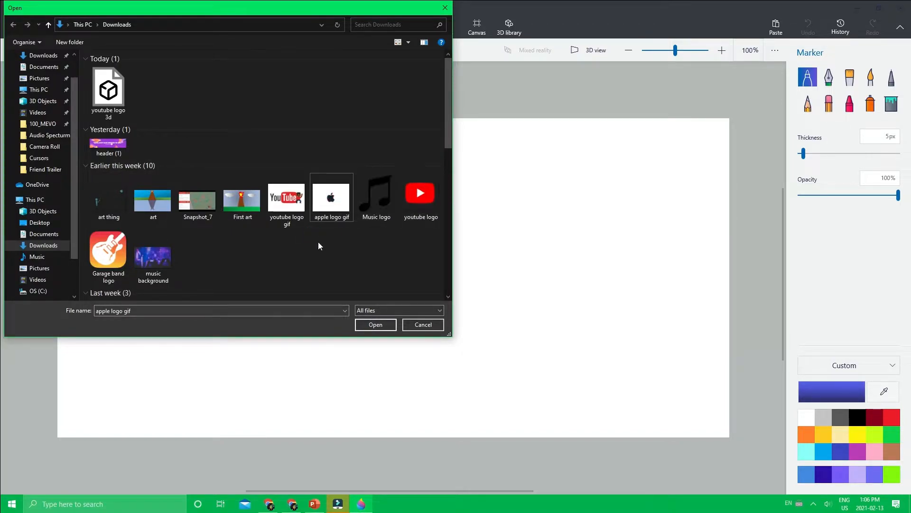
click(108, 91)
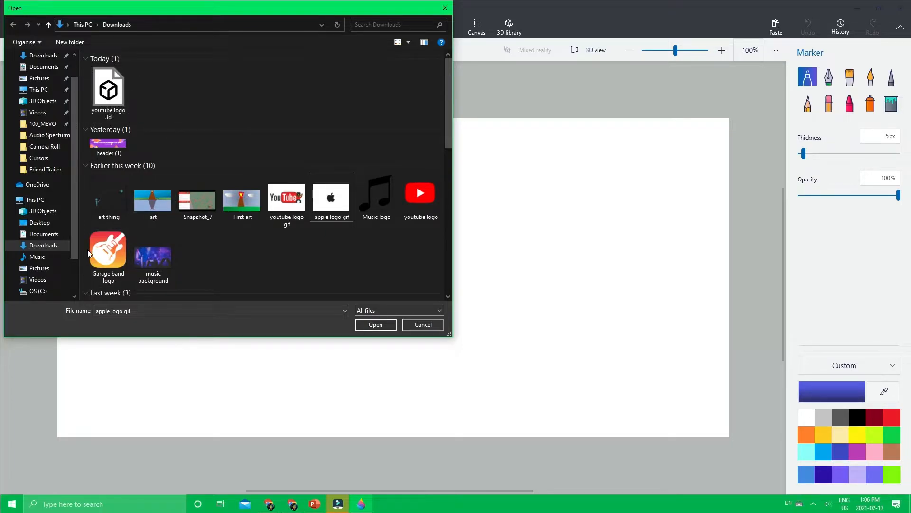
click(375, 325)
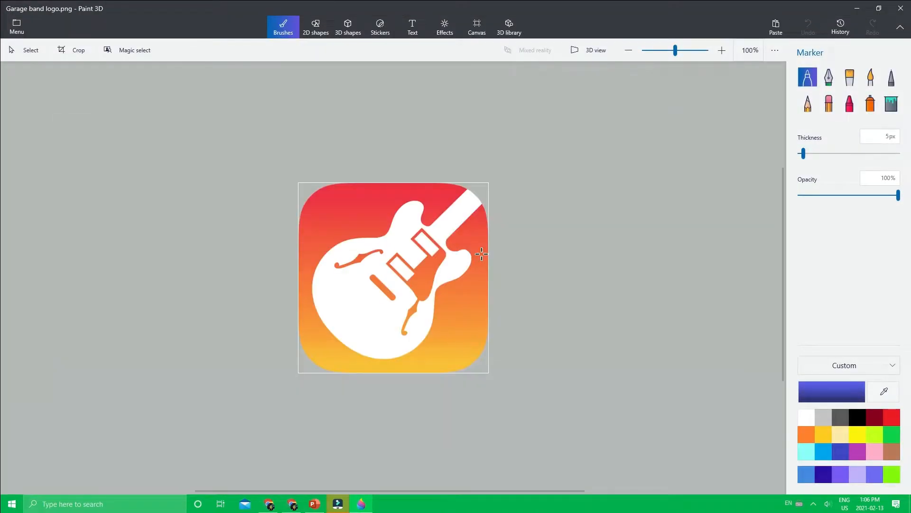
Step: Convert the logo image into a 3D object with Make 3D, then switch to PowerPoint
click(722, 50)
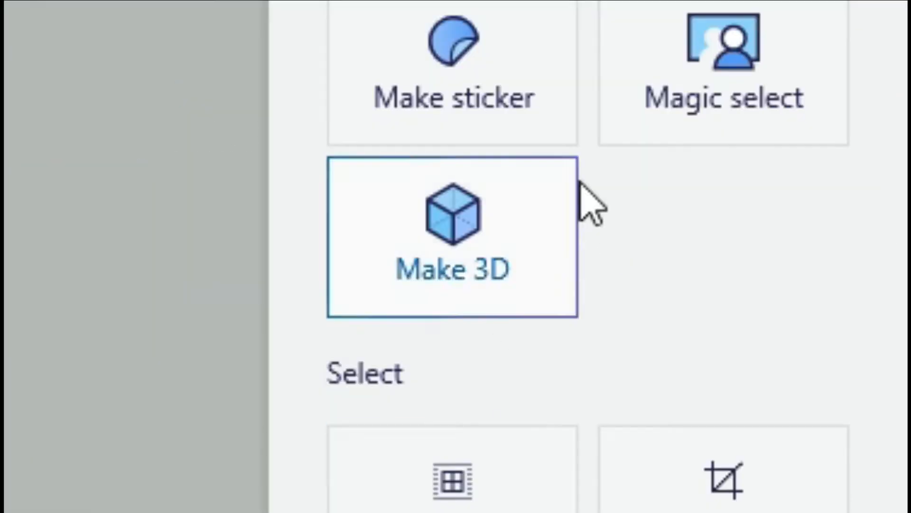
click(451, 233)
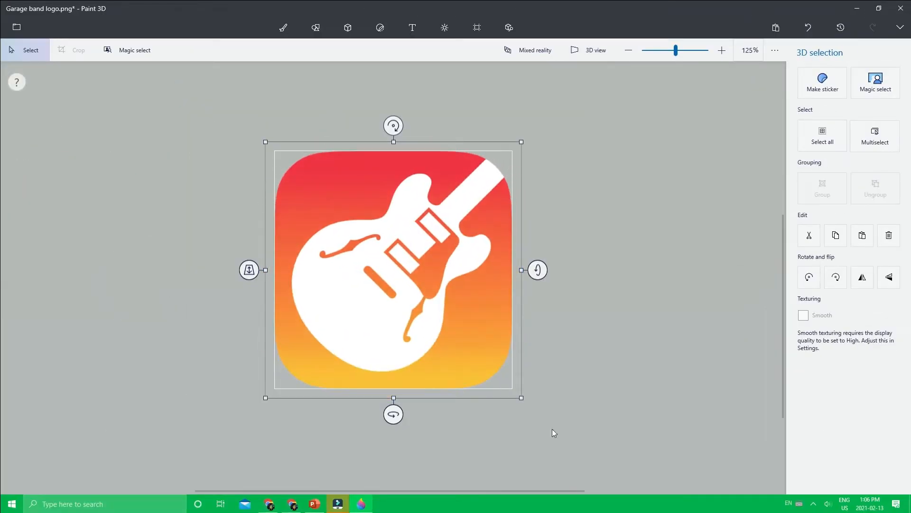
click(283, 27)
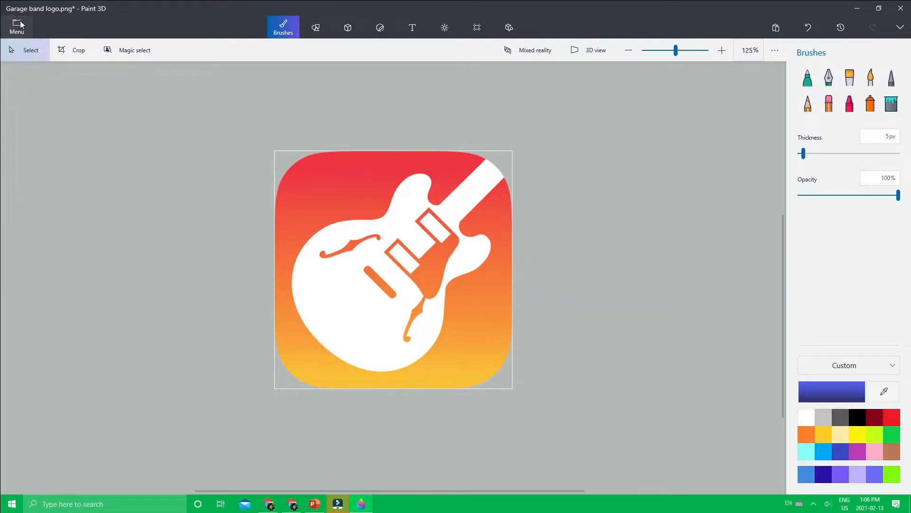
click(16, 27)
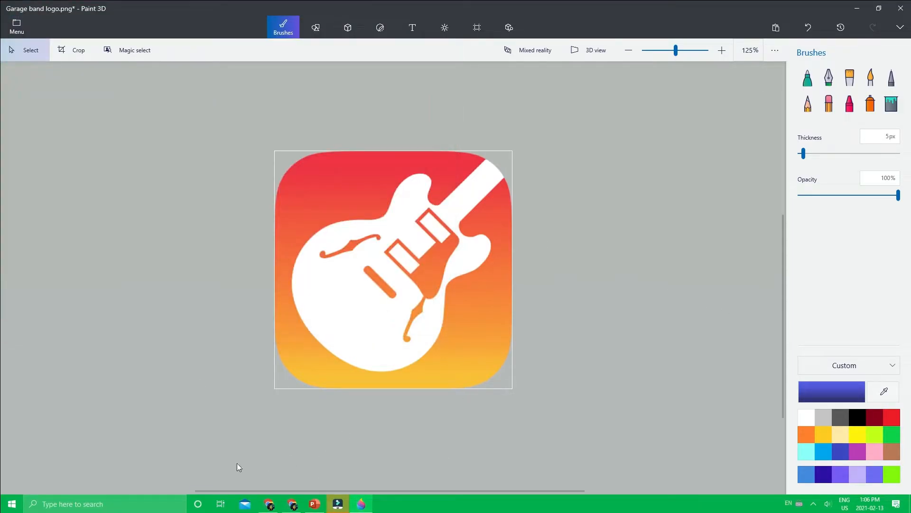
click(314, 503)
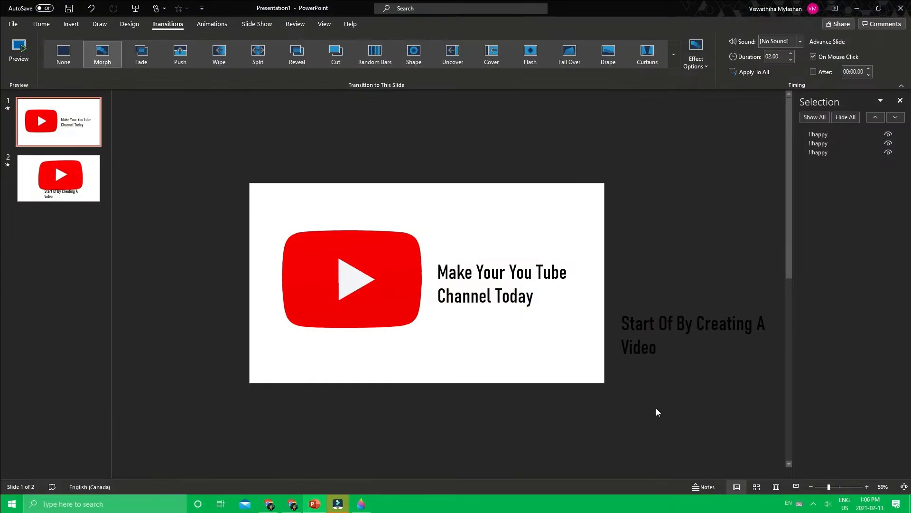
Step: Add a third slide and begin inserting a 3D model from Insert > 3D Models
click(57, 178)
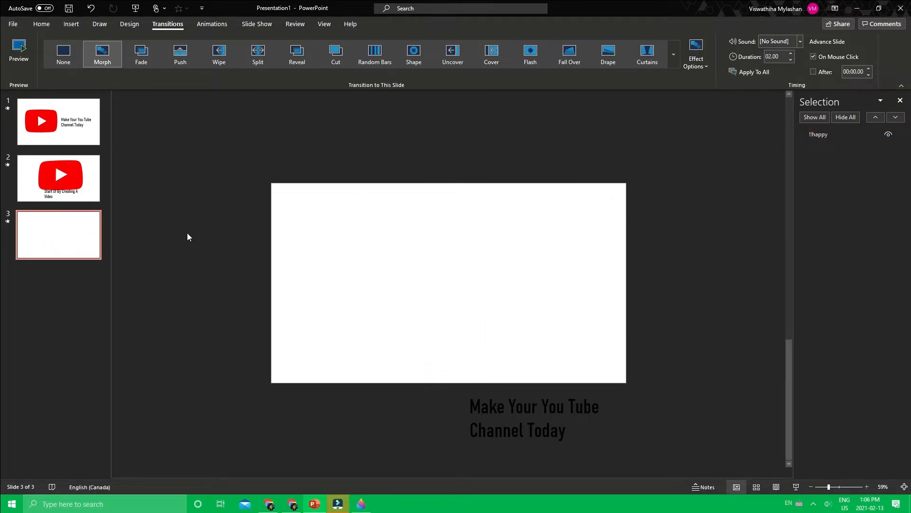
mouse_move(150, 46)
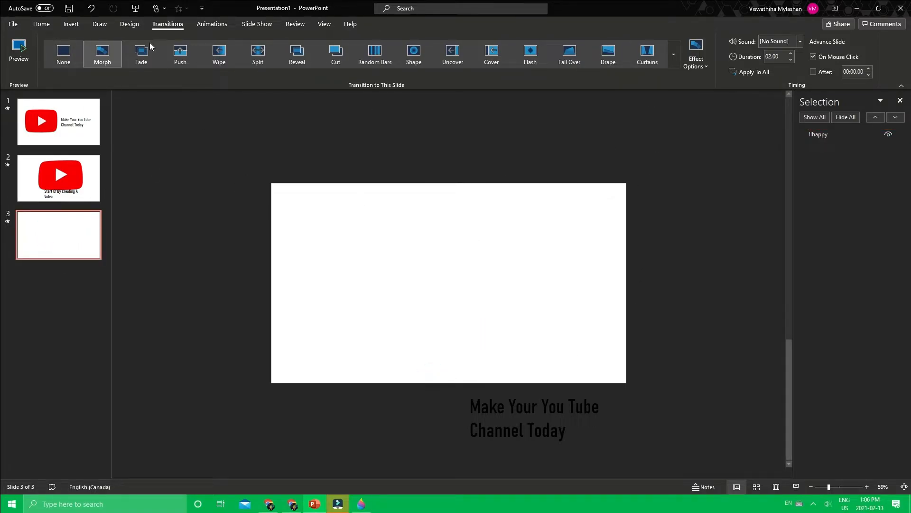
click(72, 24)
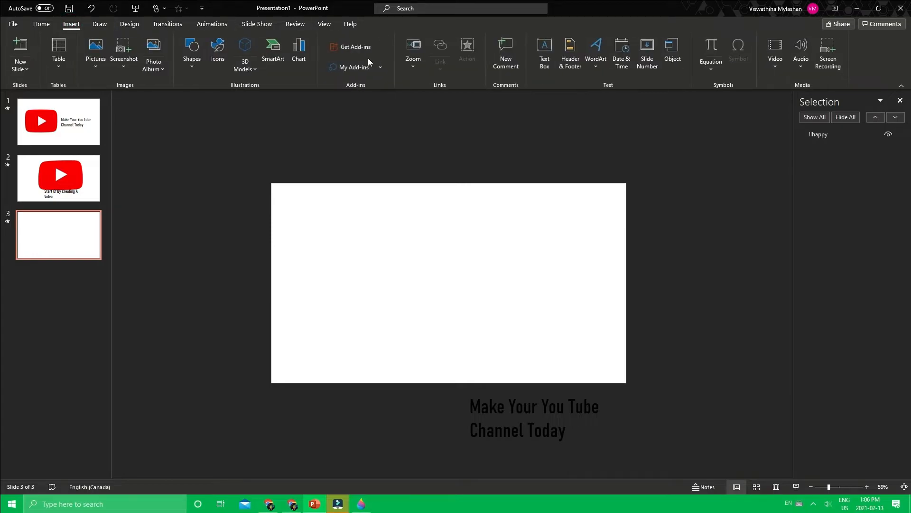
click(245, 52)
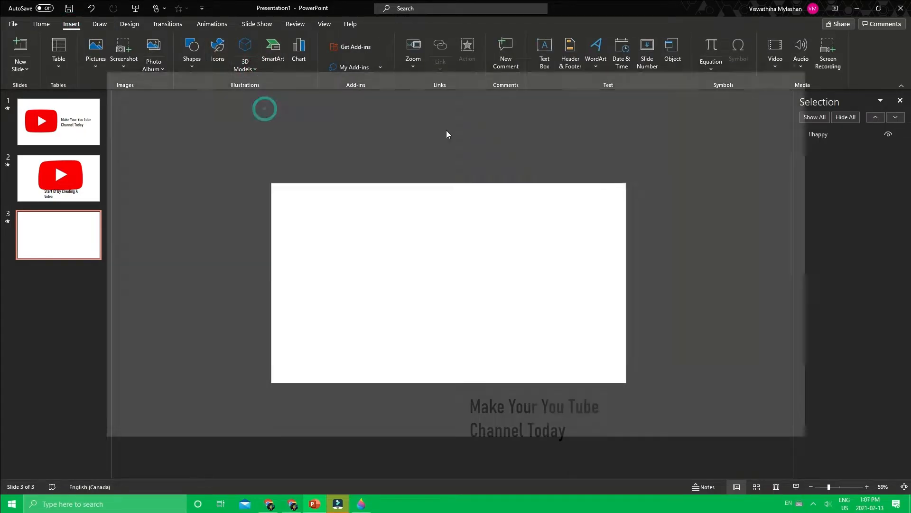
Step: Browse the Letters category of stock 3D models, then leave without inserting any
click(244, 52)
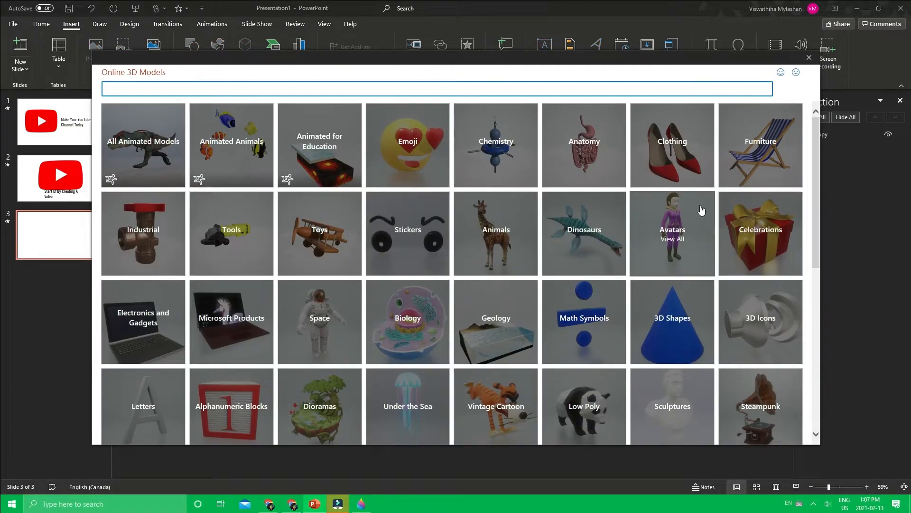
scroll(down, 3)
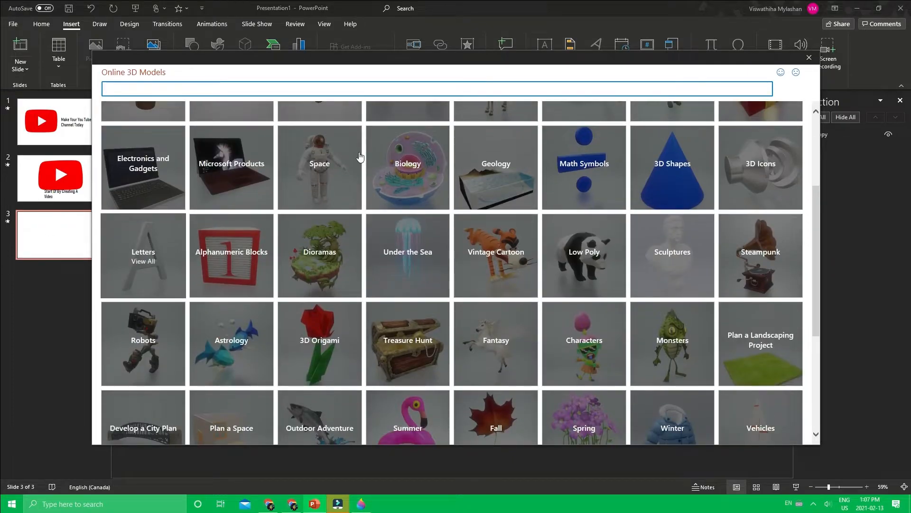
click(144, 251)
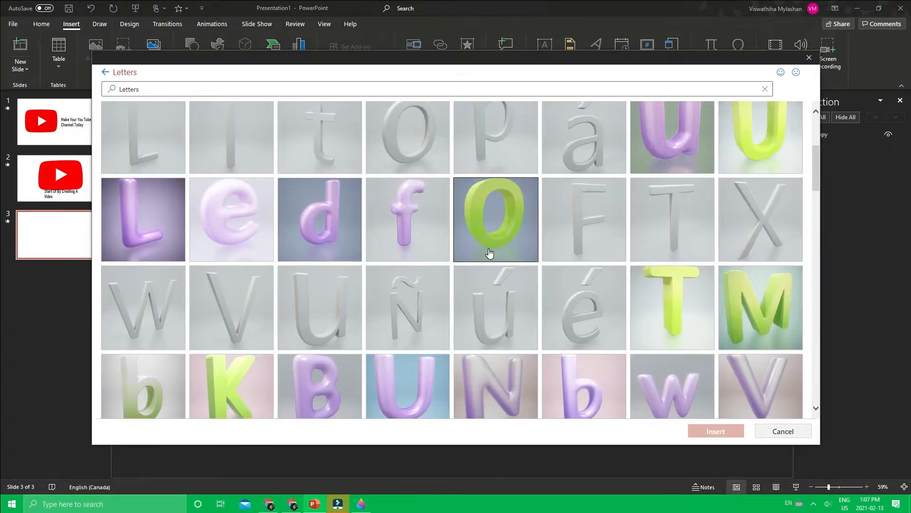
scroll(down, 3)
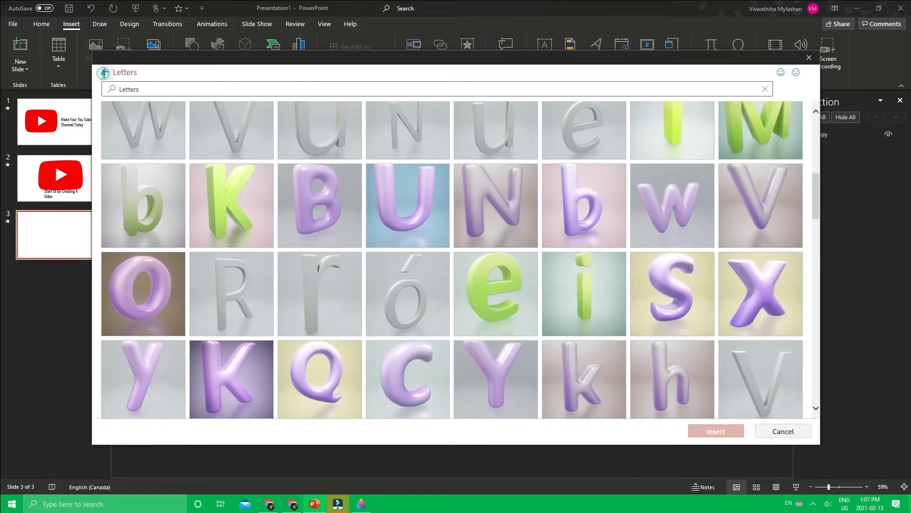
click(245, 54)
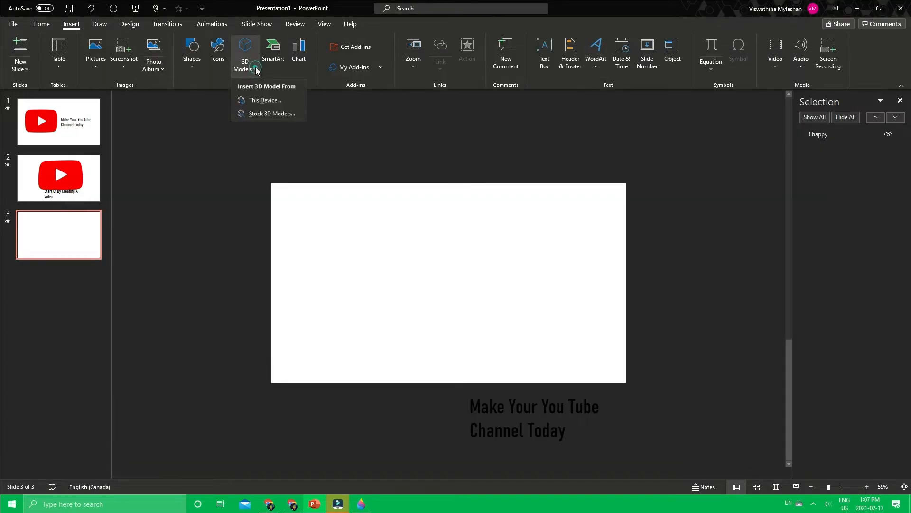
Step: Insert the 'Garage band logo' model from This Device and rotate it to face the viewer
click(265, 99)
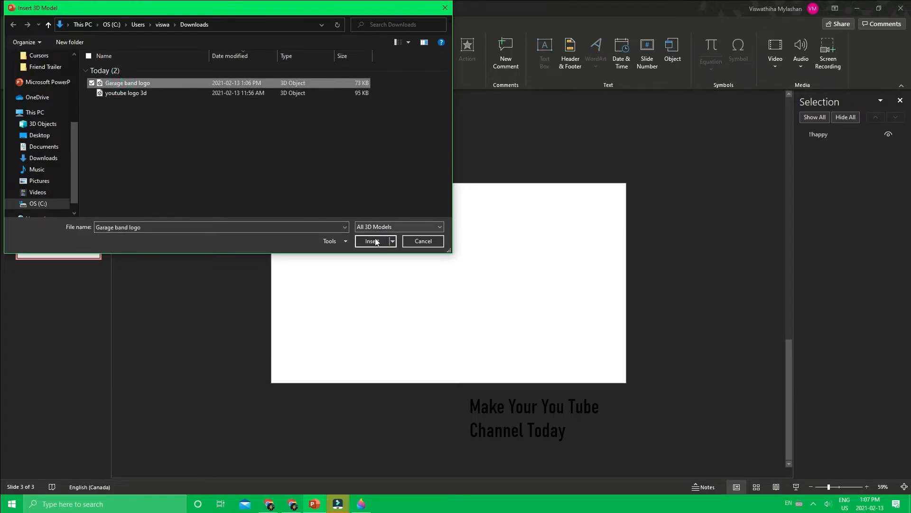
click(372, 240)
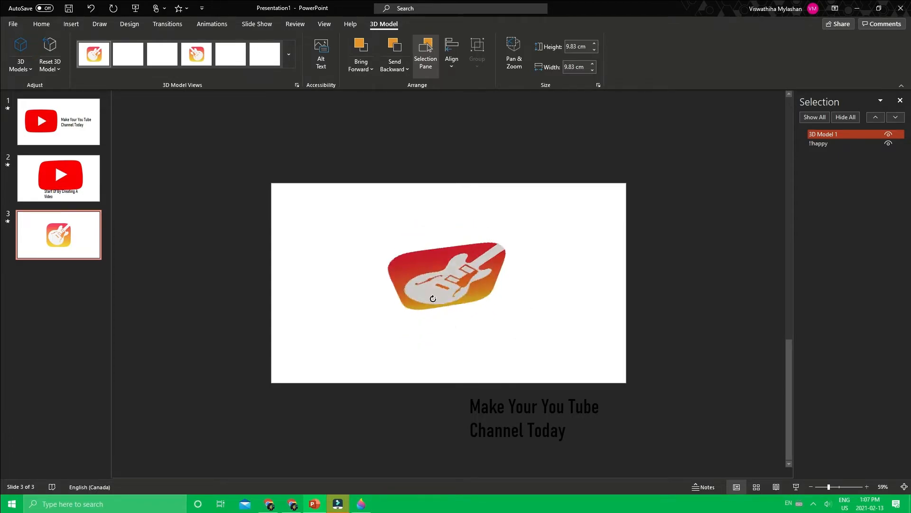
drag(433, 298, 462, 301)
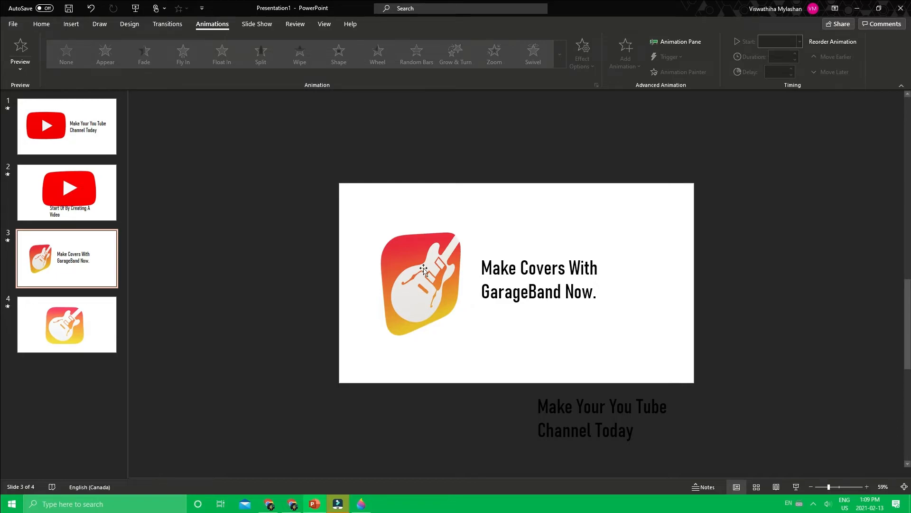
Step: Try Arrive and Jump & Turn on the logo, settling on the Turntable 3D animation
click(420, 282)
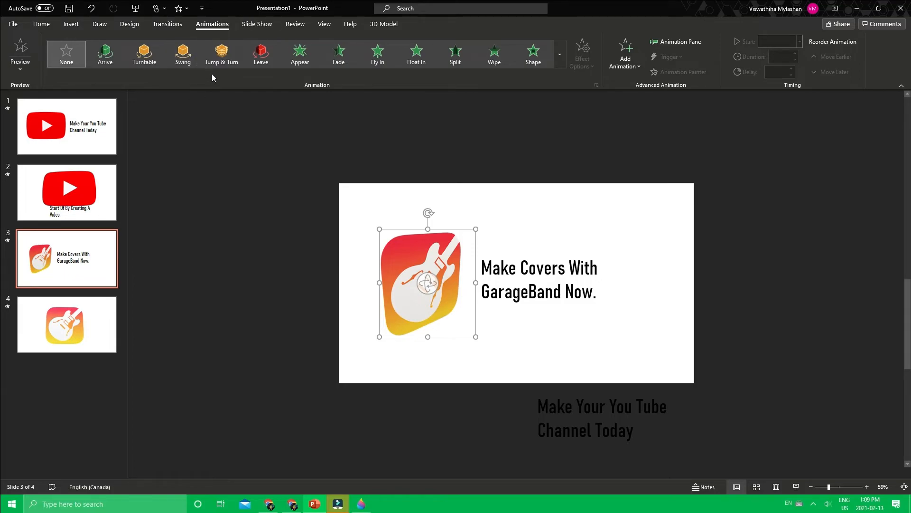
click(105, 52)
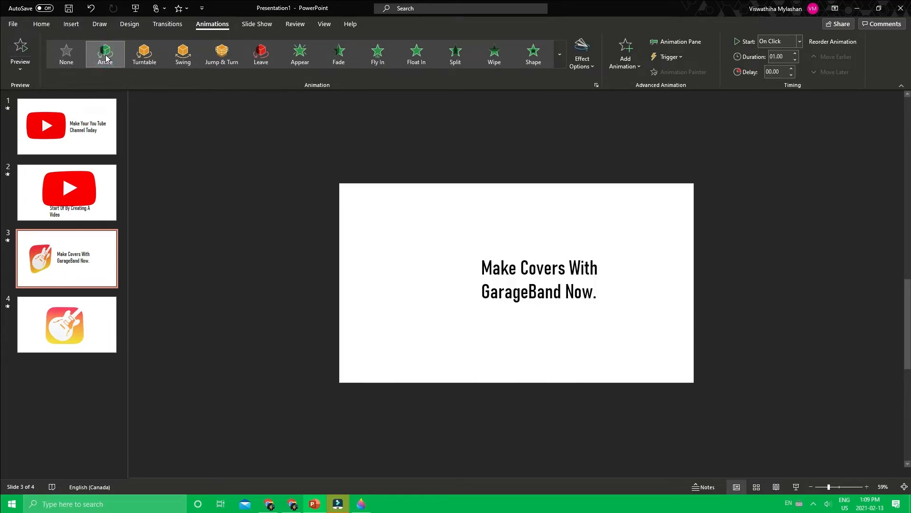
click(105, 51)
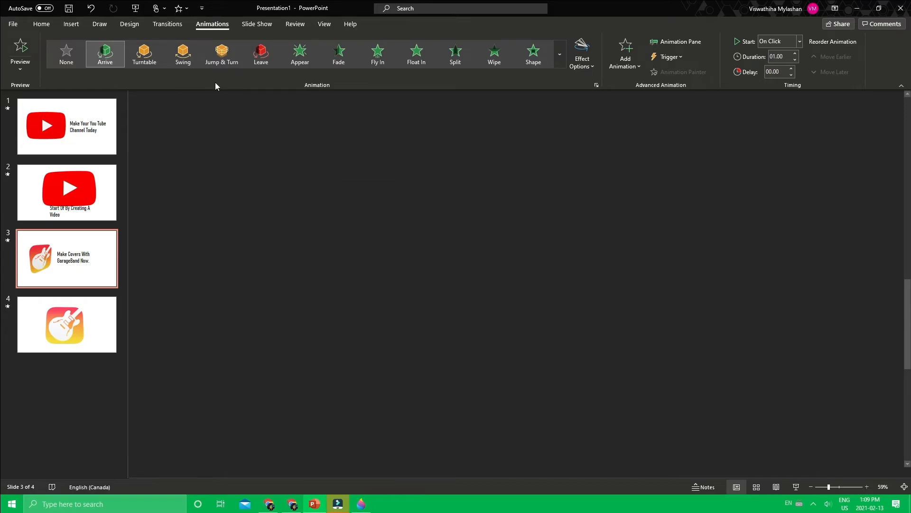
click(144, 53)
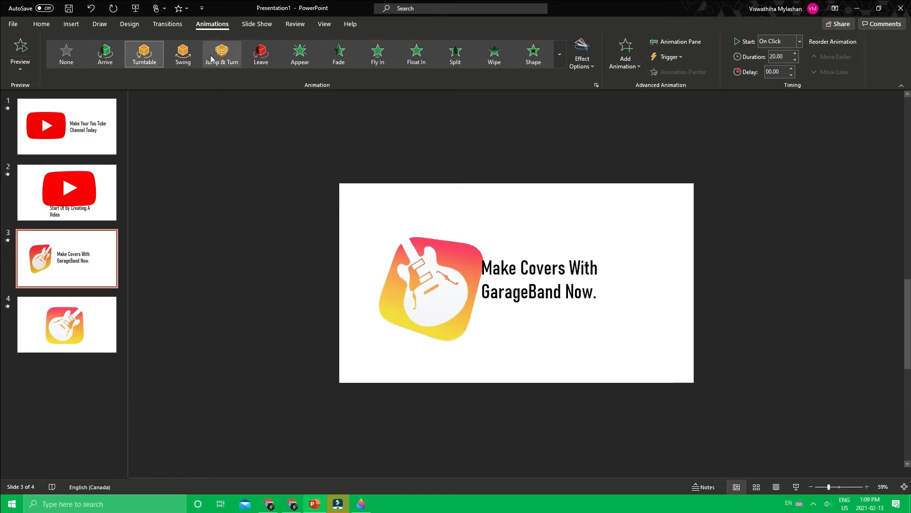
click(221, 53)
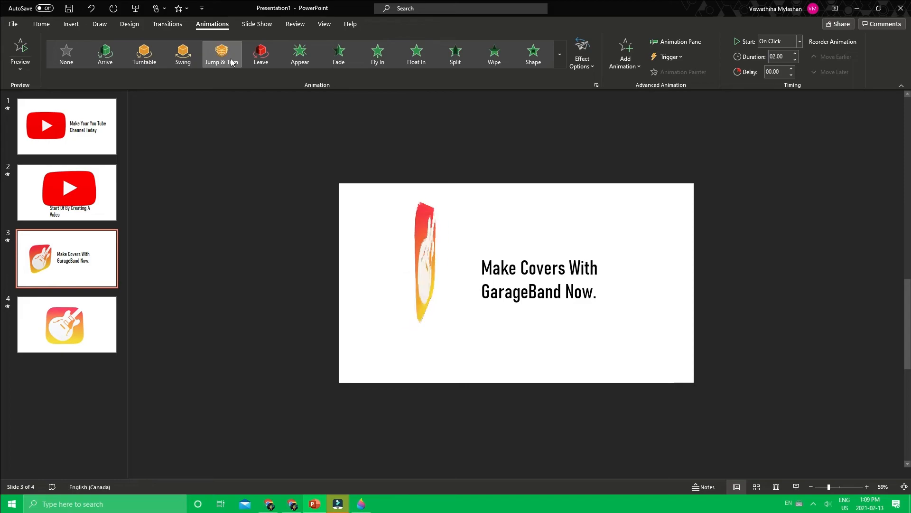
click(221, 53)
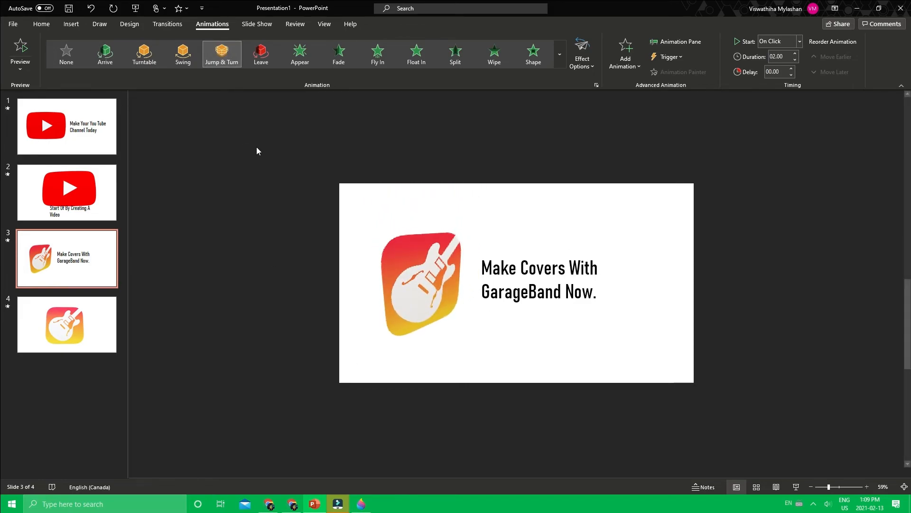
click(144, 53)
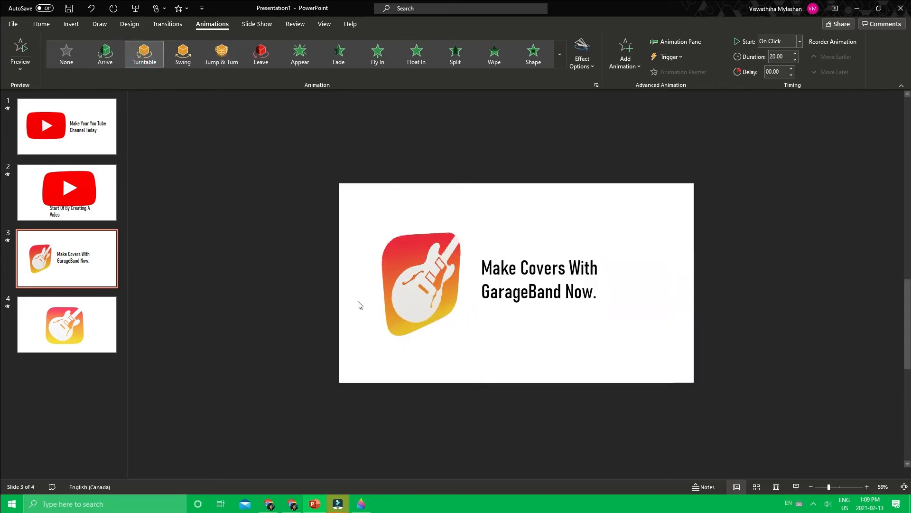
Step: Check slide transitions and return to the GarageBand logo slide
click(67, 324)
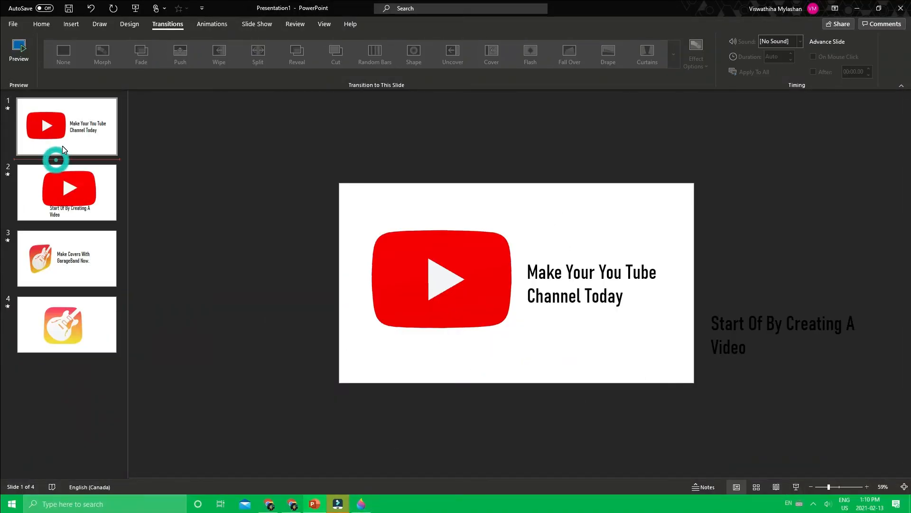
click(66, 258)
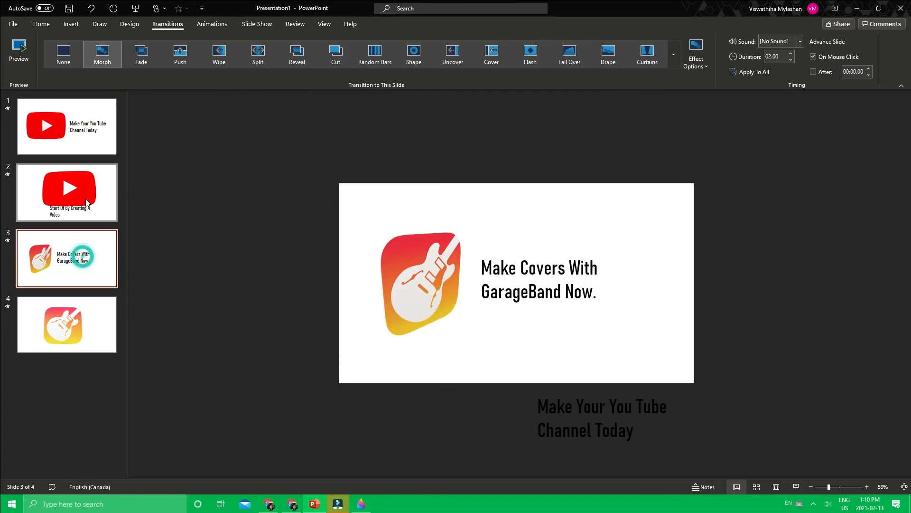